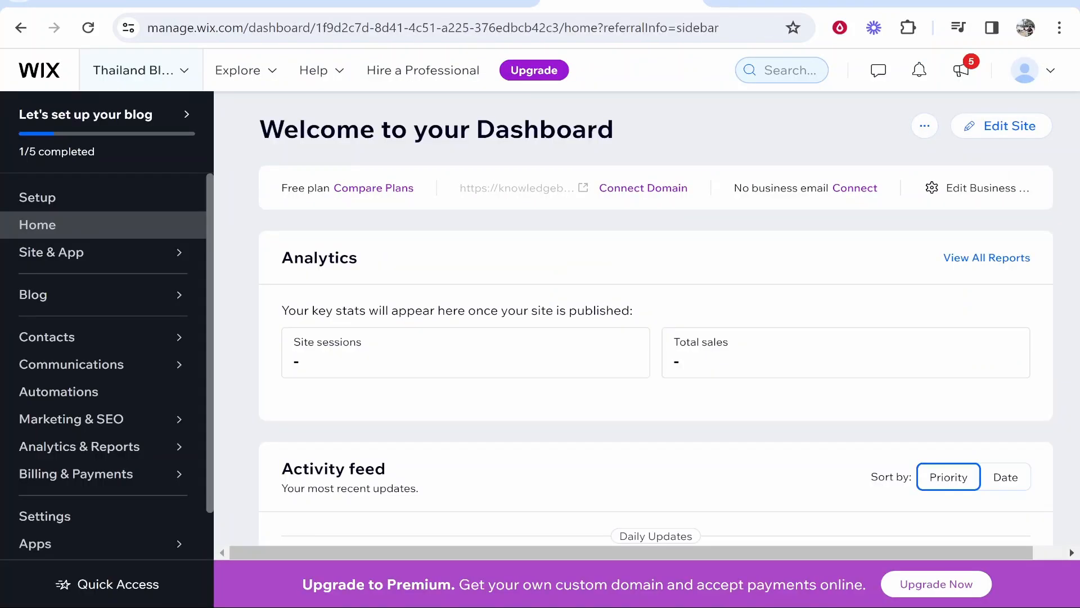
{"action": "mouse_move", "coordinate": [633, 134]}
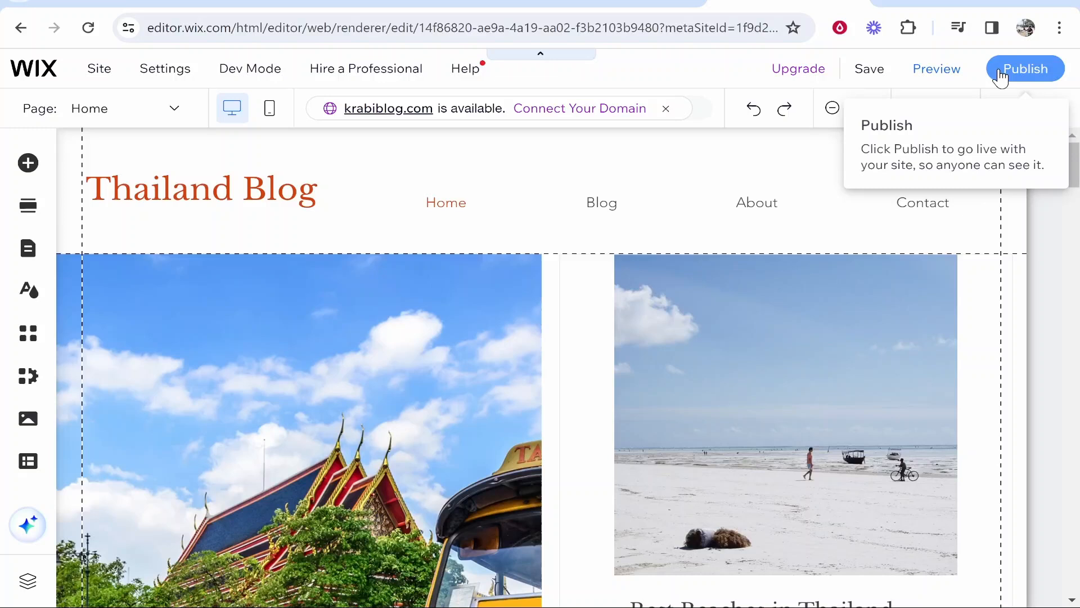
Publish the Thailand Blog site and get its live wixsite.com address in the Congratulations dialog.
{"action": "left_click", "coordinate": [1025, 68]}
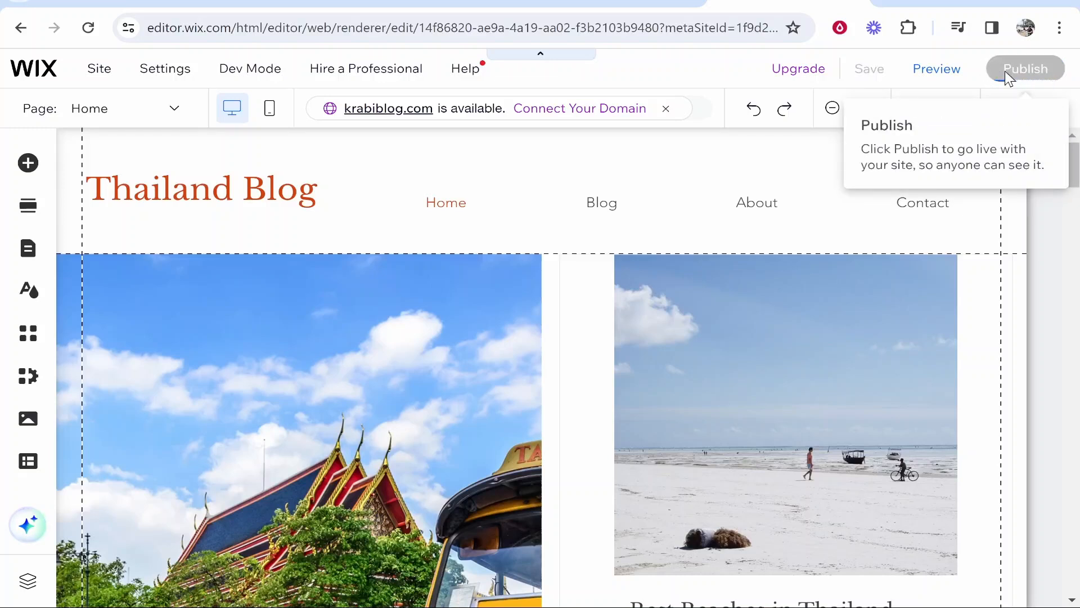
{"action": "left_click", "coordinate": [1025, 69]}
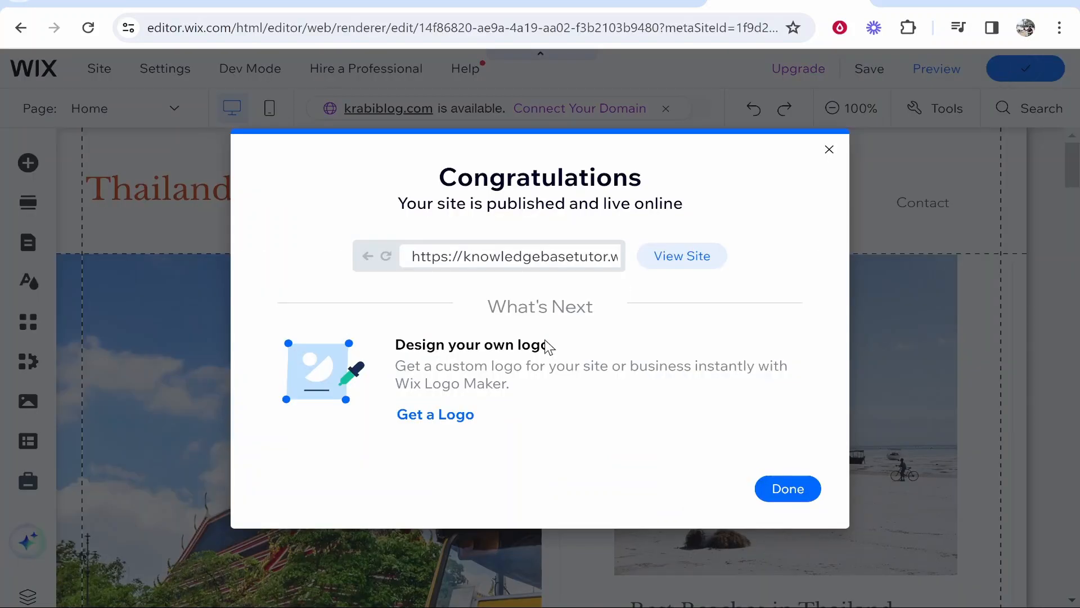
{"action": "left_click", "coordinate": [513, 257]}
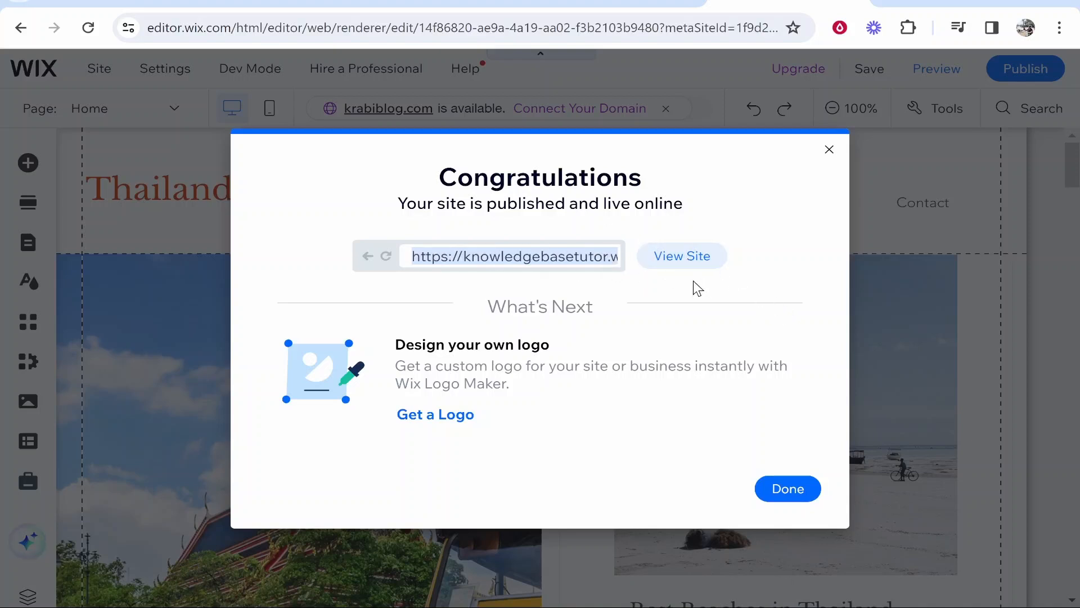
View the live site, copy its wixsite.com URL and load it in a new Chrome incognito window.
{"action": "left_click", "coordinate": [682, 255]}
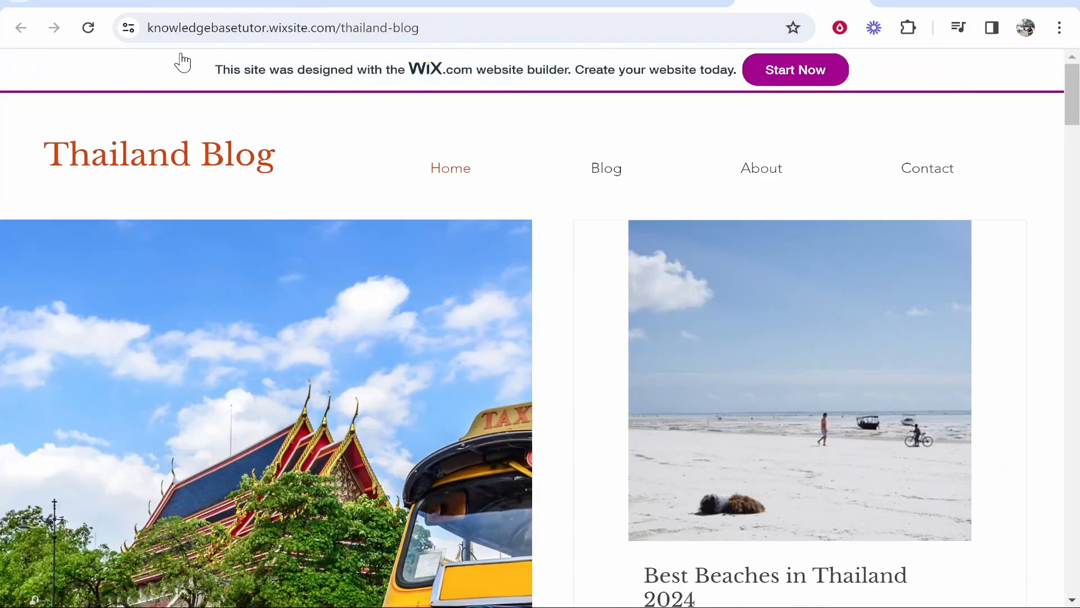
{"action": "right_click", "coordinate": [283, 27]}
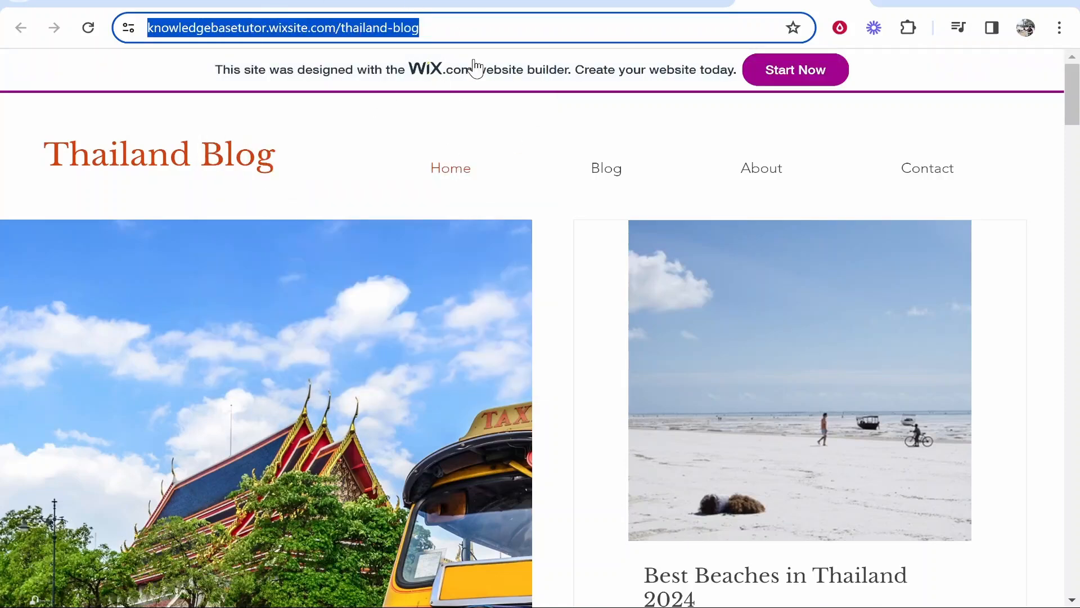
{"action": "left_click", "coordinate": [1061, 27]}
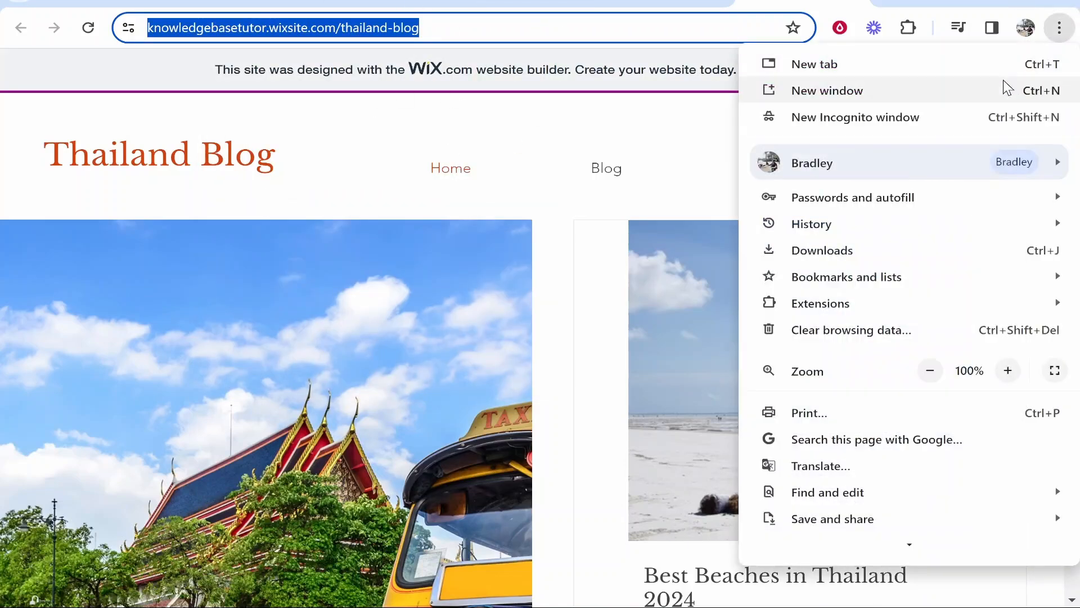
{"action": "left_click", "coordinate": [855, 116]}
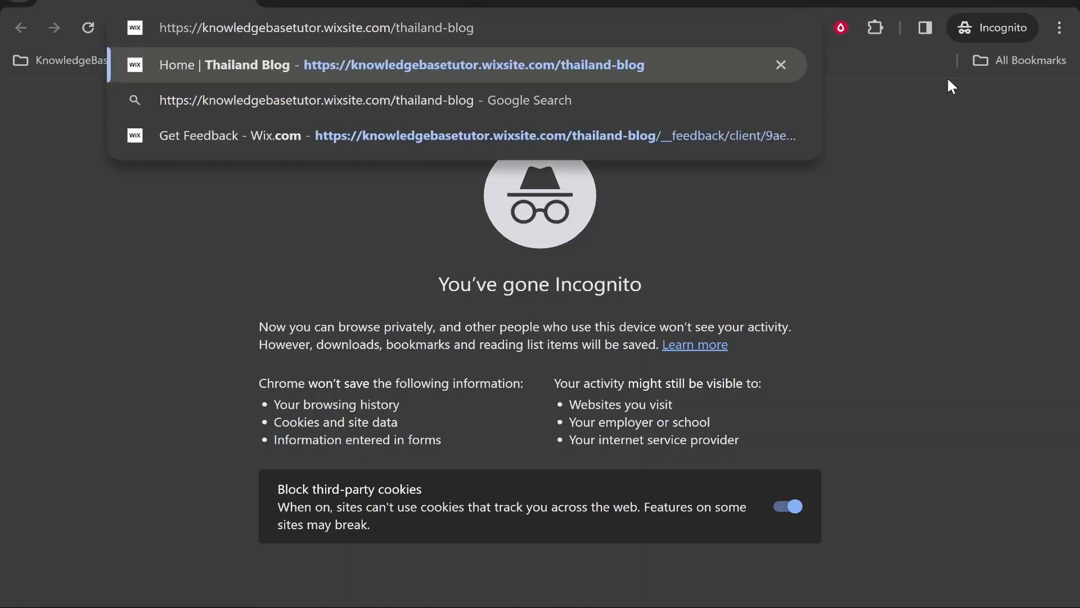
{"action": "left_click", "coordinate": [472, 65]}
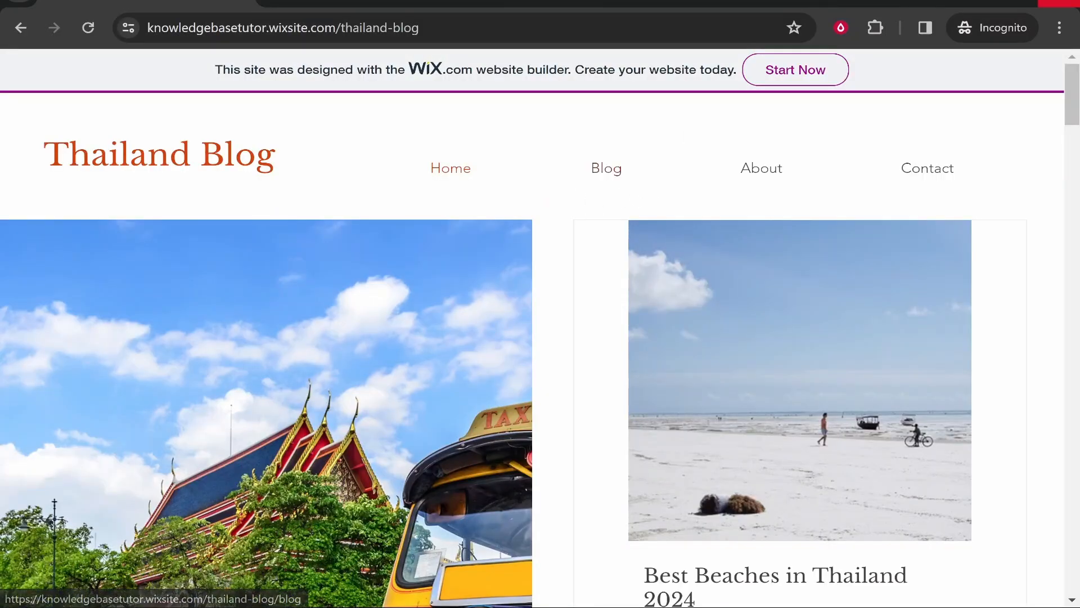